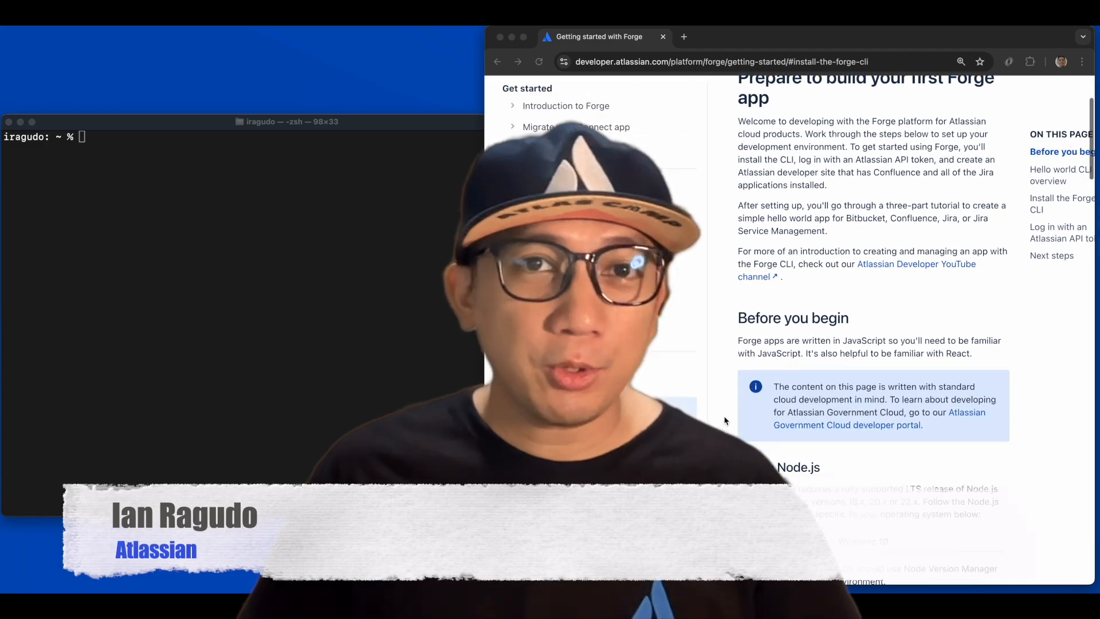
# Scroll the Forge getting-started guide to Set up Node.js and select the Apple macOS tab
pyautogui.scroll(-3)
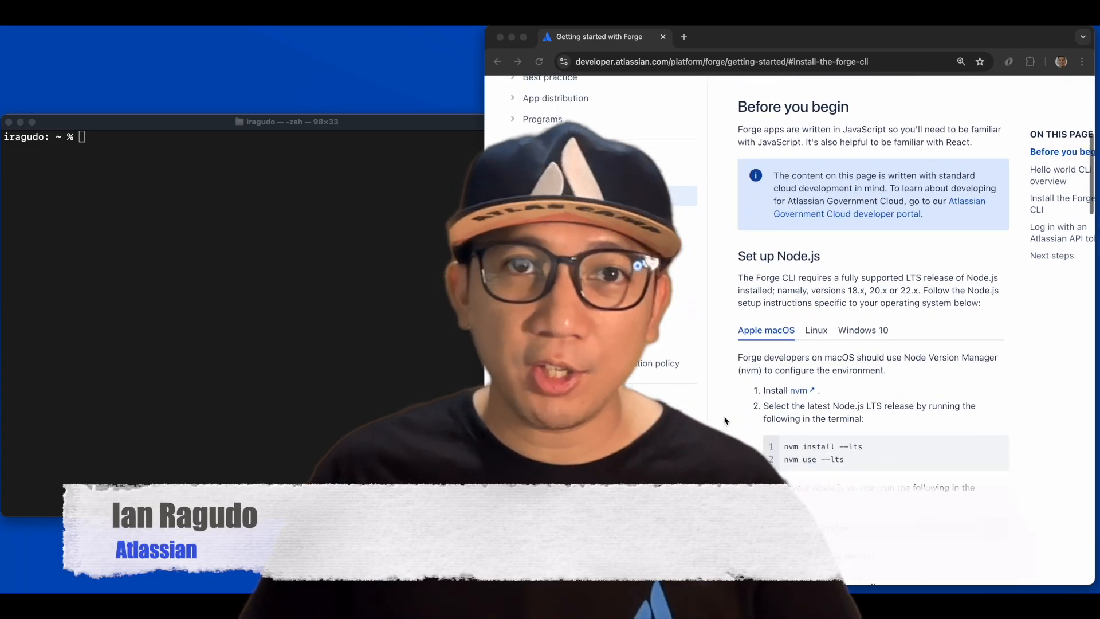
pyautogui.scroll(-3)
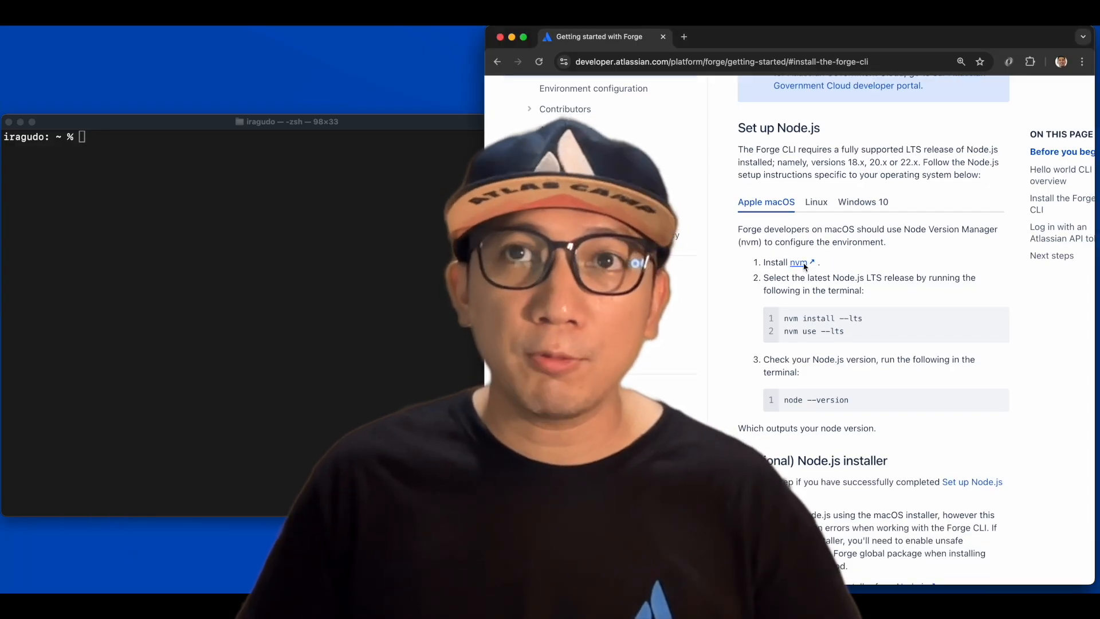
pyautogui.click(798, 262)
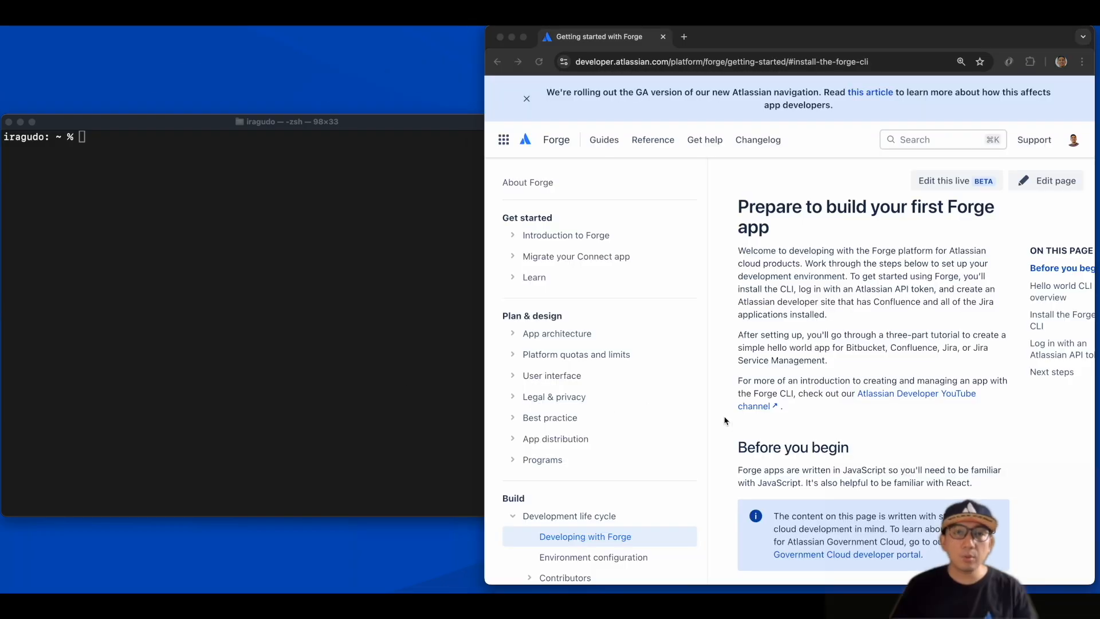
pyautogui.scroll(-3)
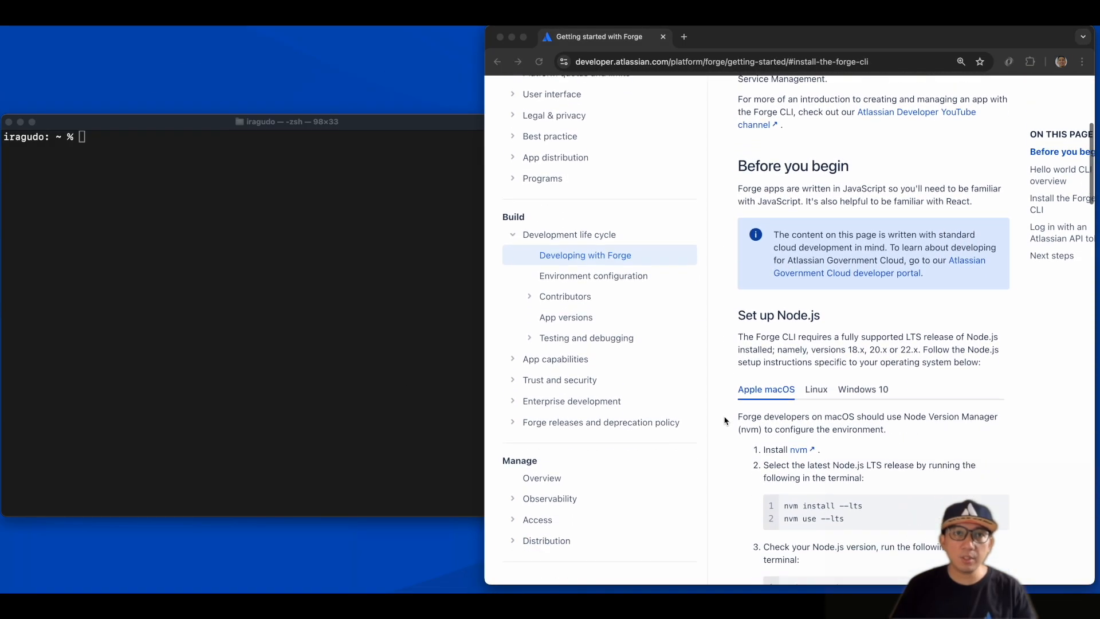
pyautogui.scroll(-3)
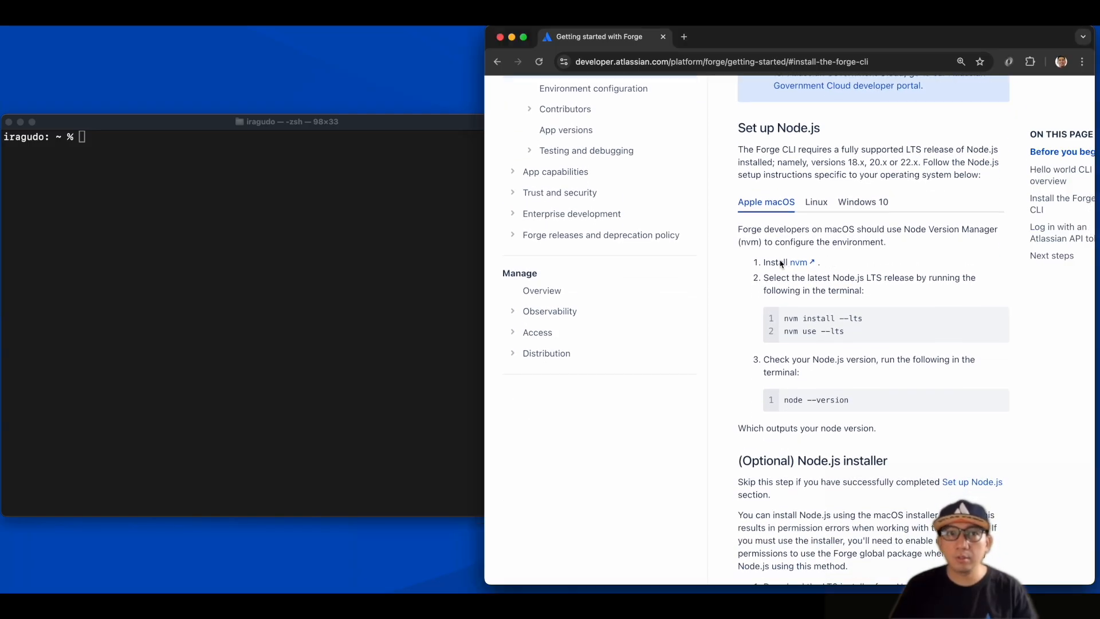
# Copy the nvm v0.40.3 curl install script from GitHub and run it in Terminal
pyautogui.click(683, 37)
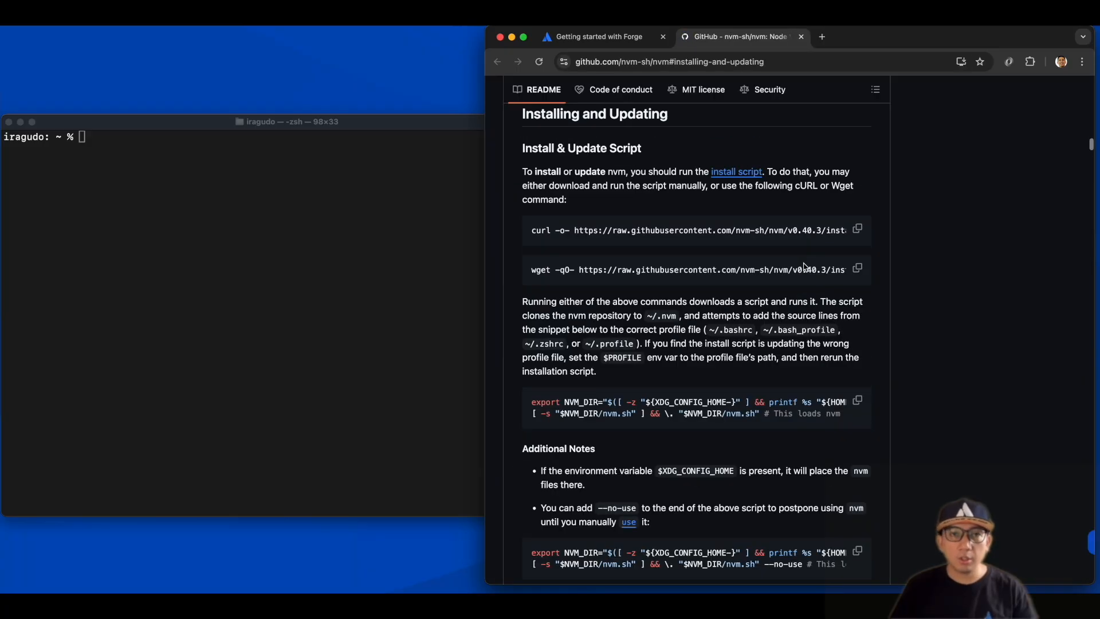
pyautogui.click(857, 229)
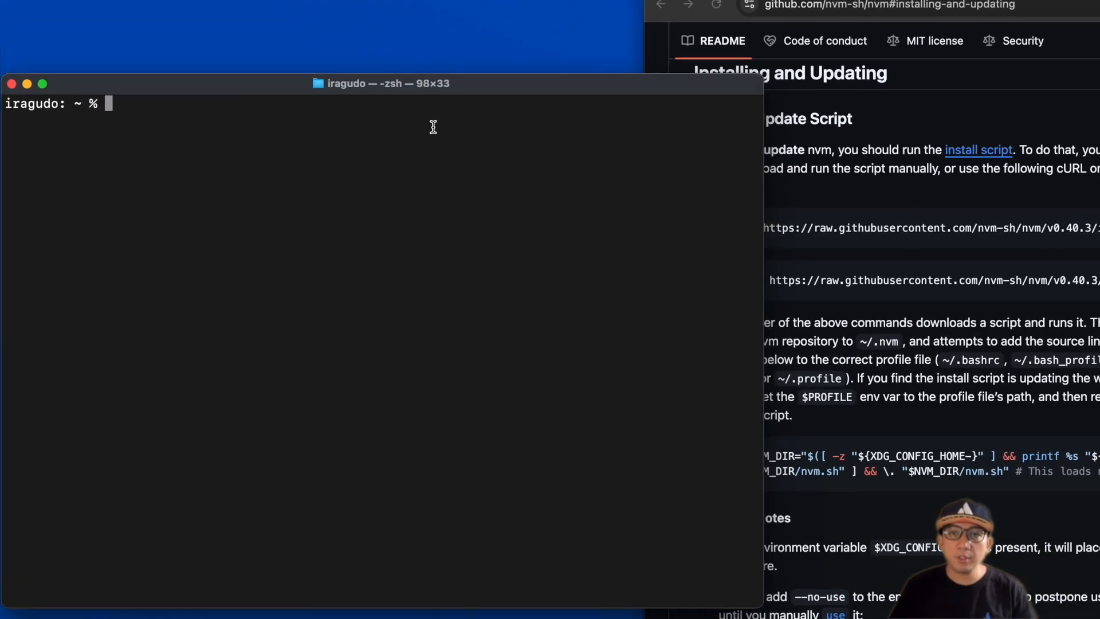
pyautogui.write('curl -o- https://raw.githubusercontent.com/nvm-sh/nvm/v0.40.3/install.sh | bash')
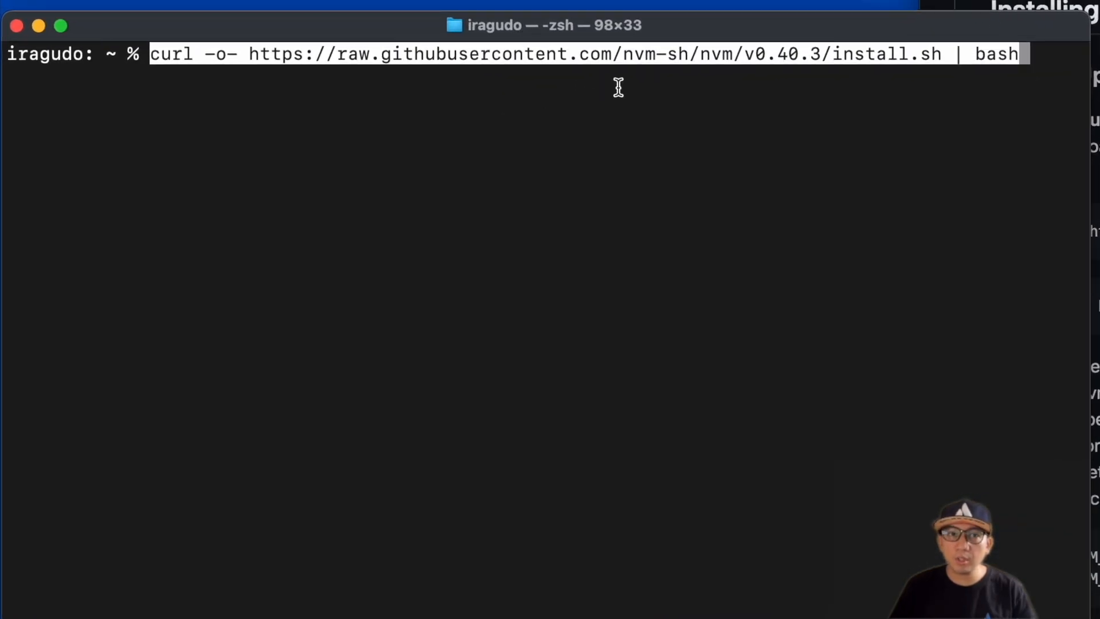
pyautogui.press('Return')
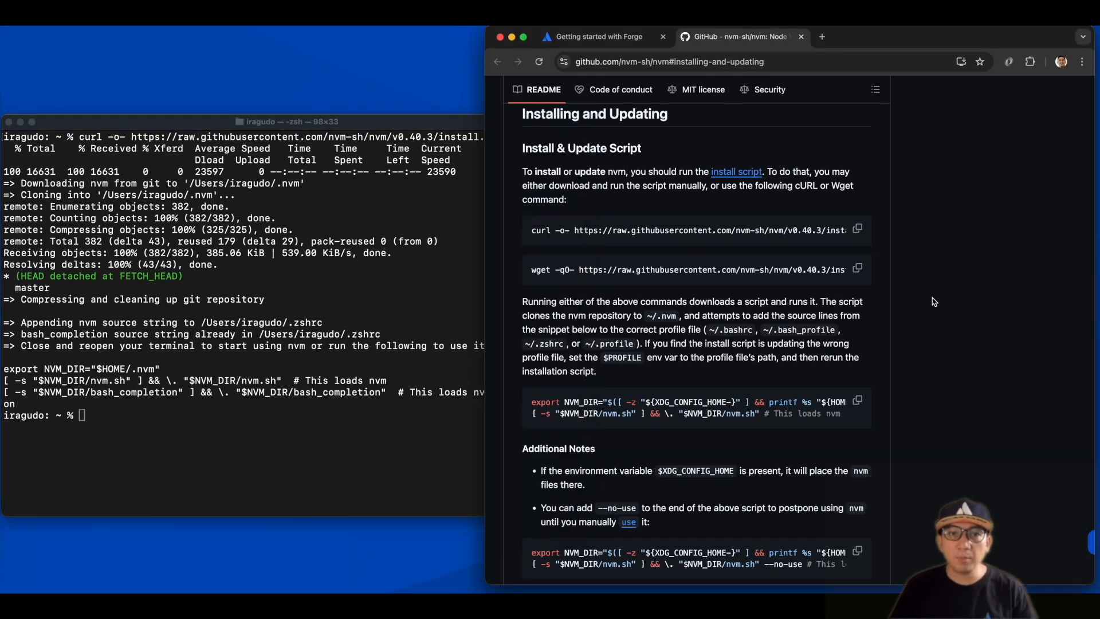
pyautogui.scroll(-3)
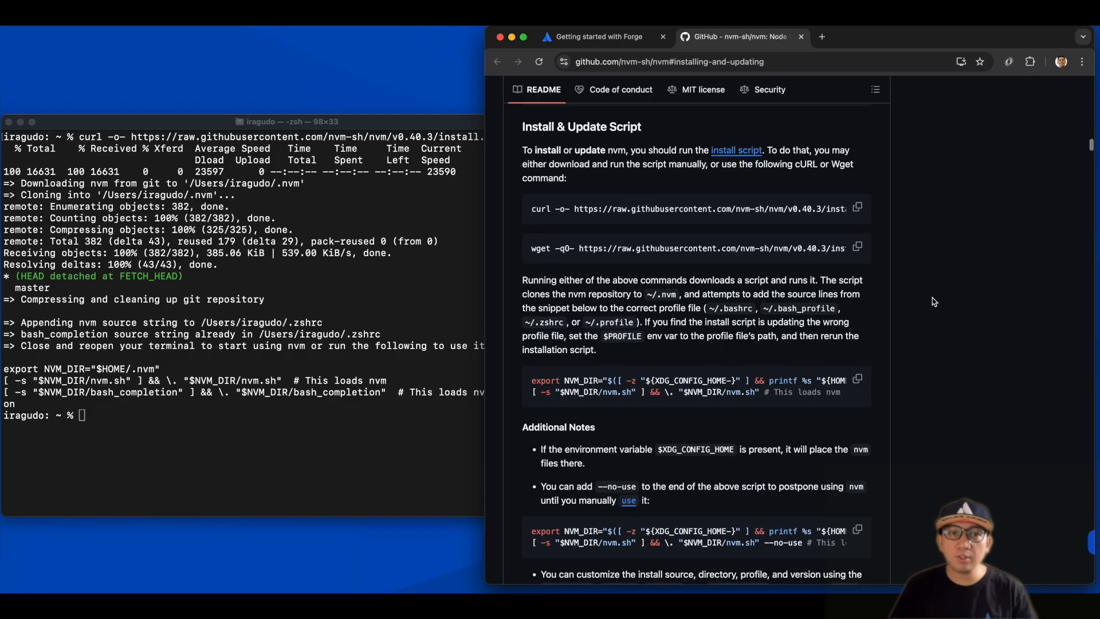
pyautogui.scroll(-3)
pyautogui.write('vim')
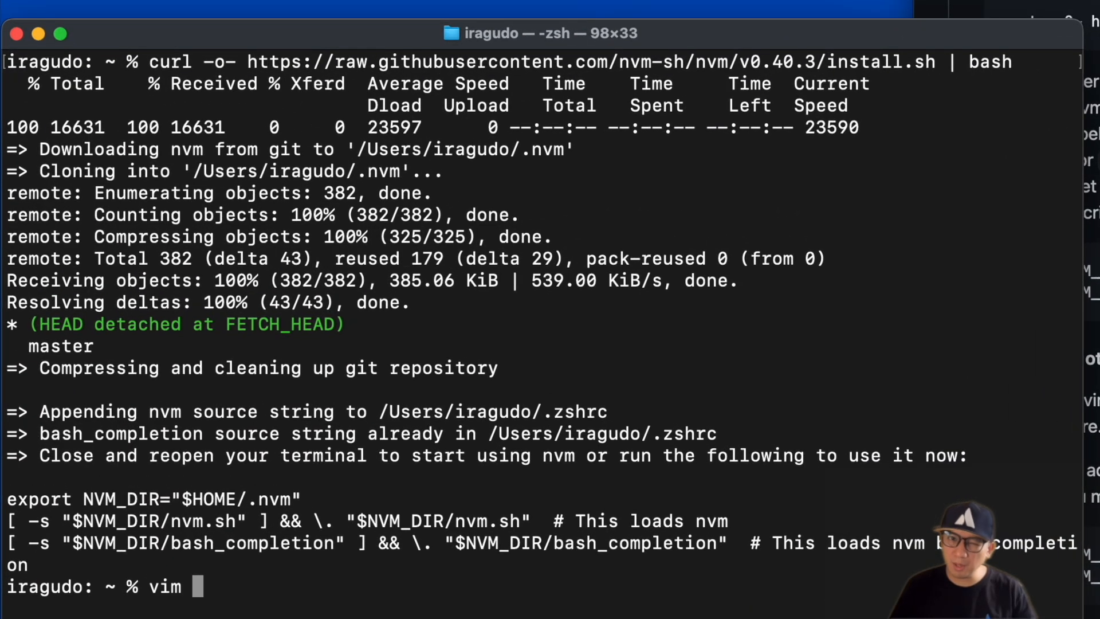
# Open ~/.zshrc in vim to check the appended NVM_DIR and nvm loading lines
pyautogui.write('~')
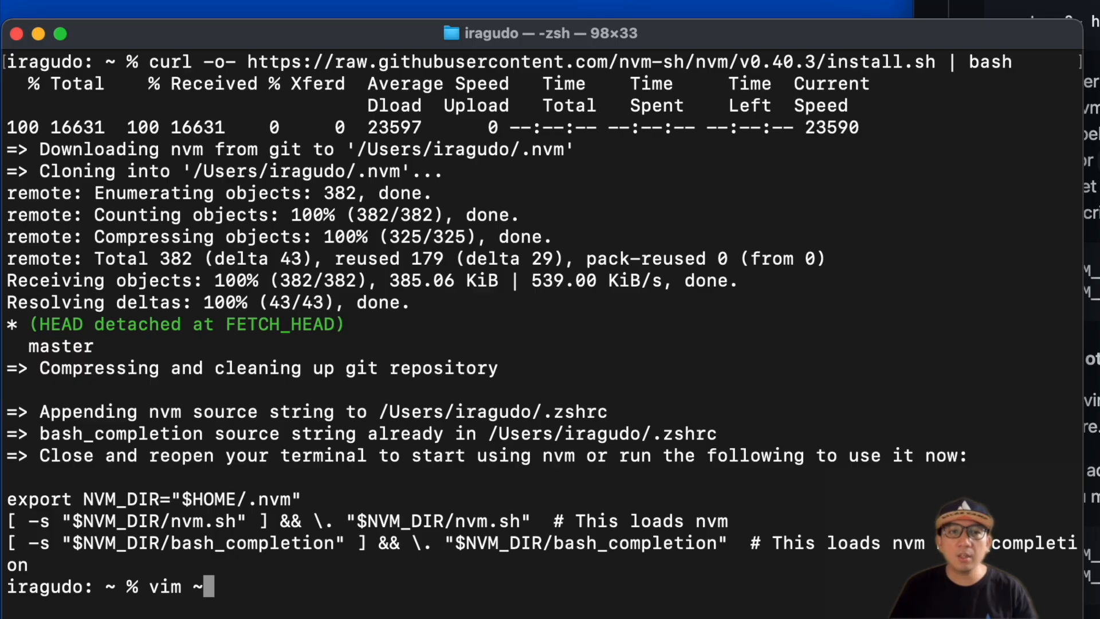
pyautogui.write('/.z')
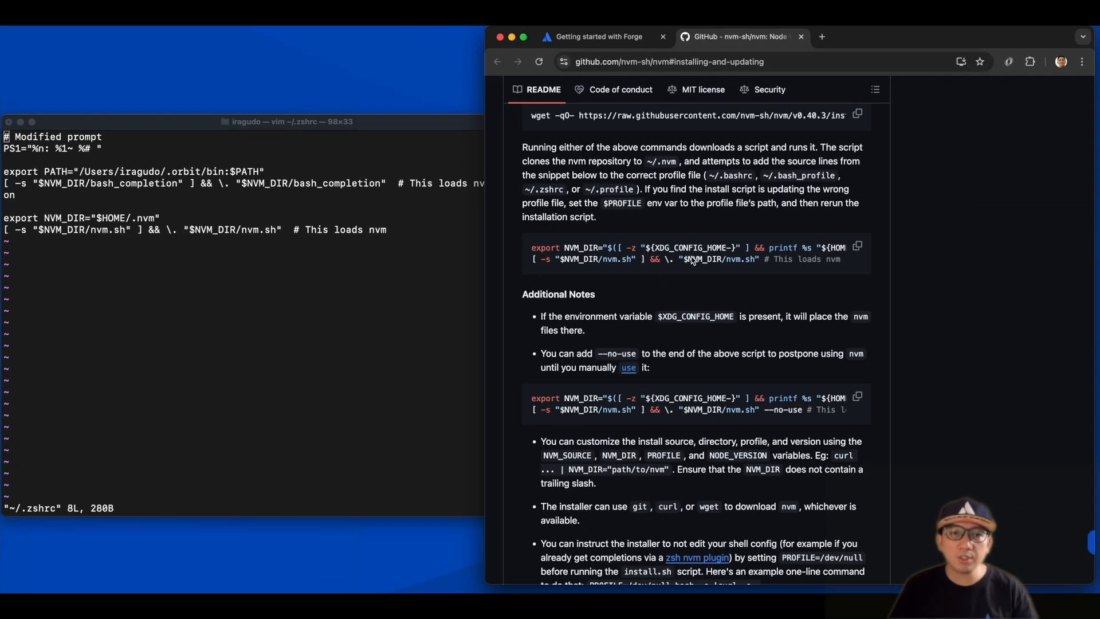
pyautogui.moveTo(297, 233)
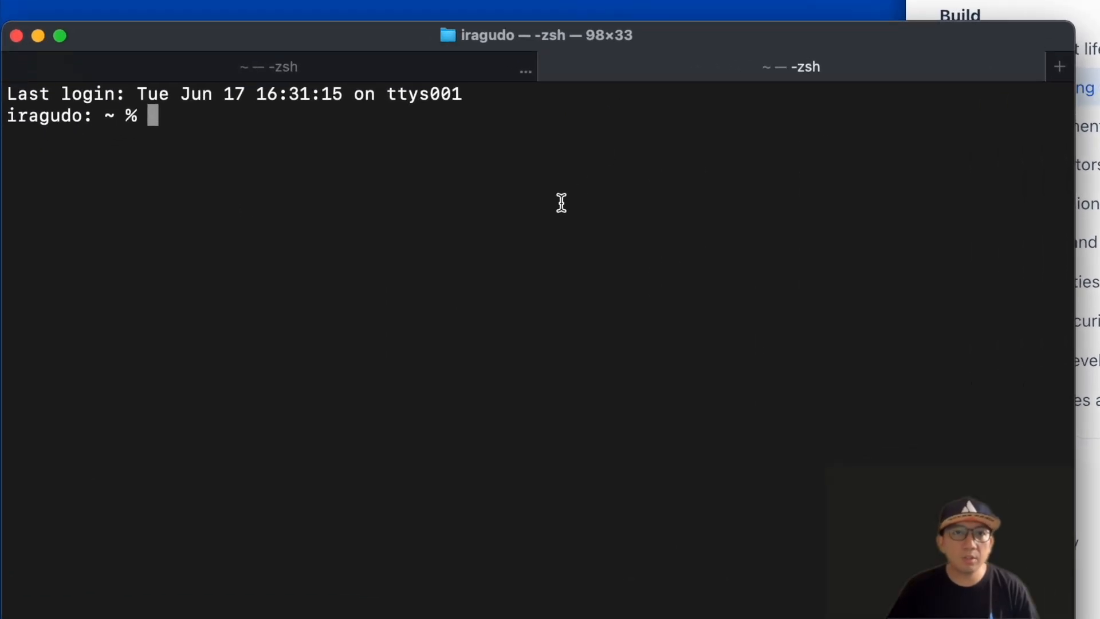
# Confirm nvm 0.40.3 is available, then install Node.js LTS v22.16.0 with npm 10.9.2
pyautogui.write('n')
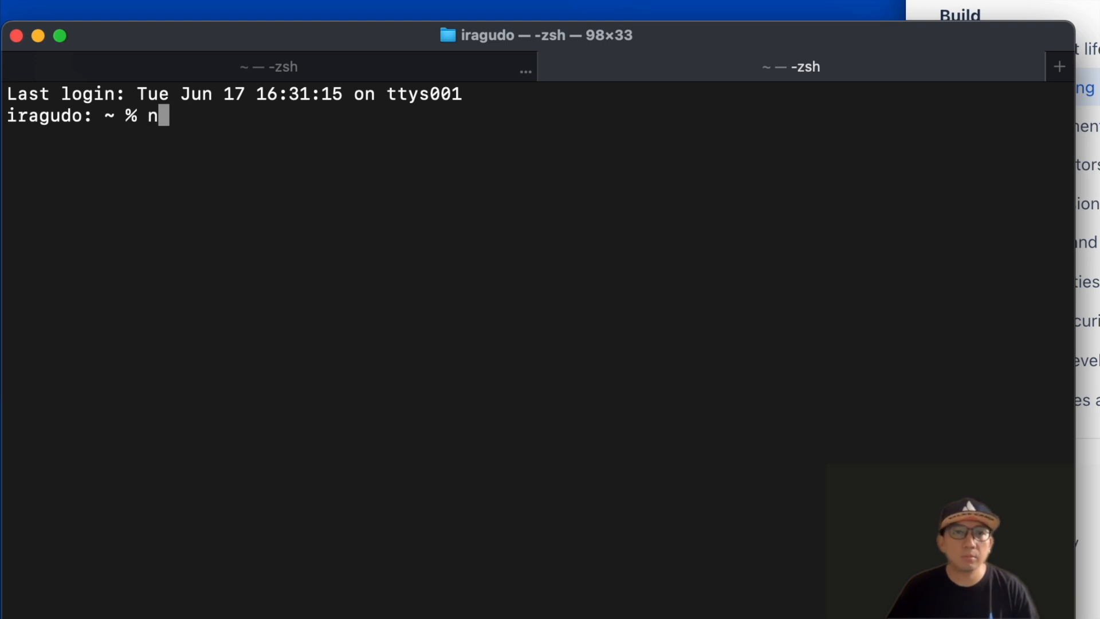
pyautogui.press('Return')
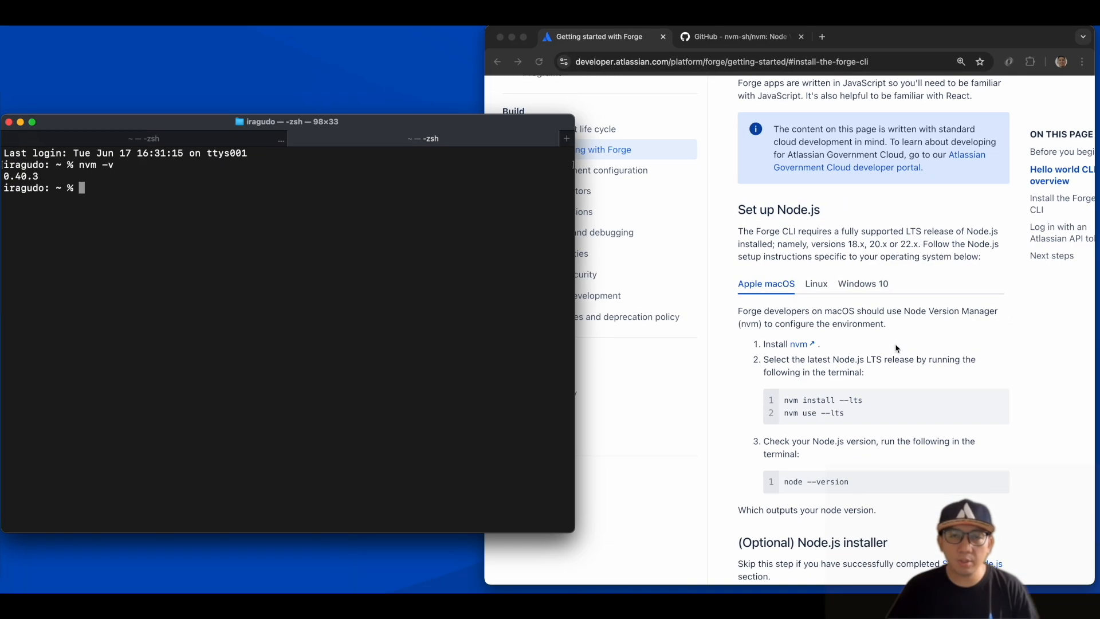
pyautogui.scroll(-3)
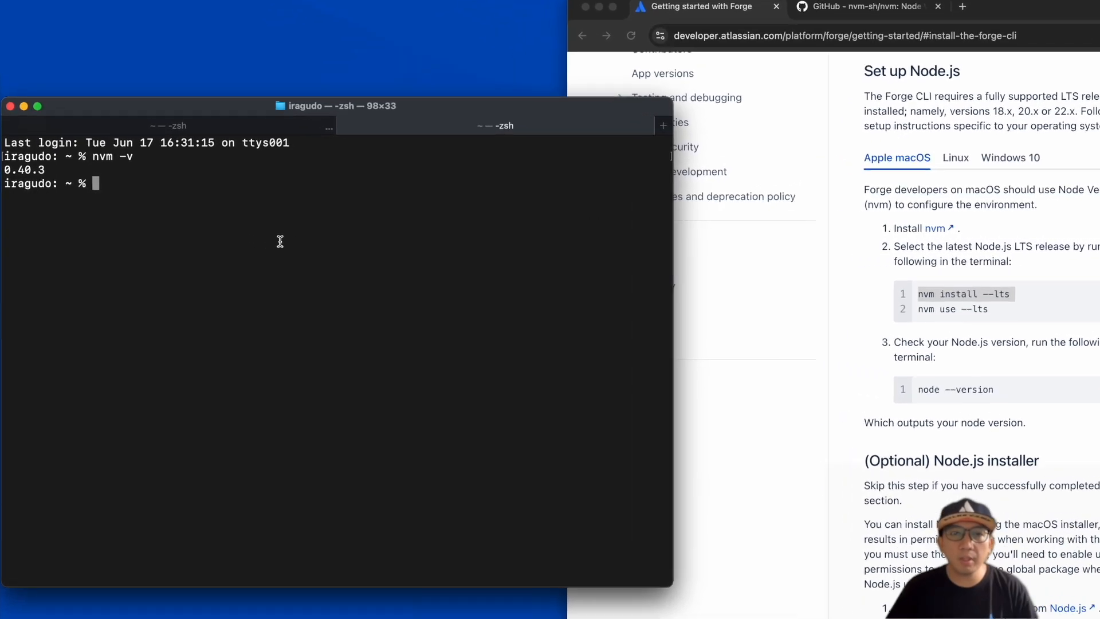
pyautogui.write('nvm install --lts')
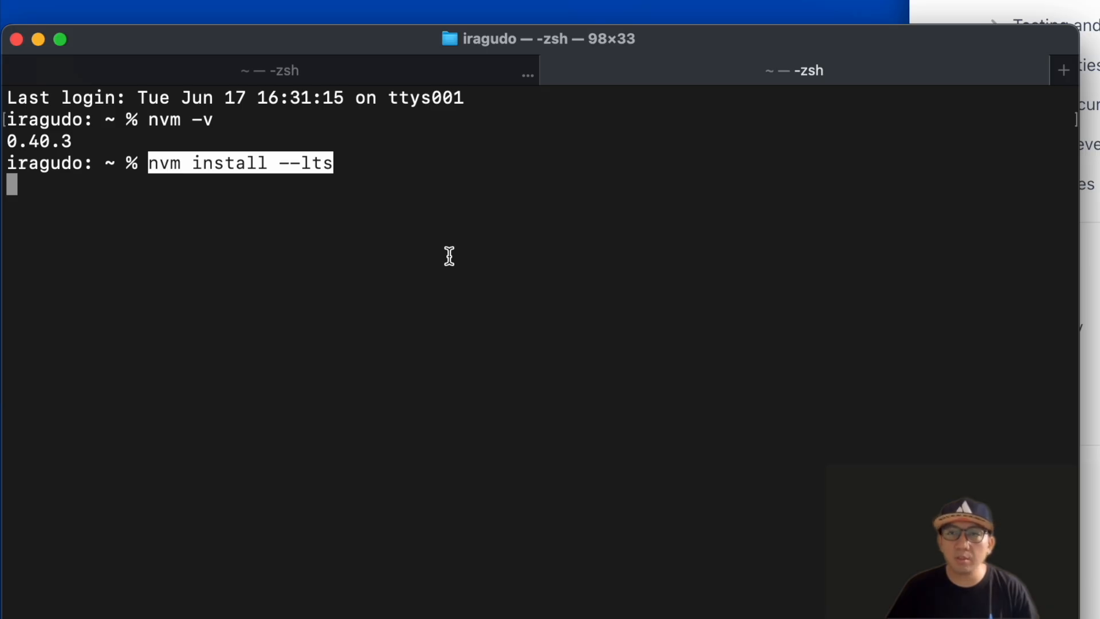
pyautogui.press('Return')
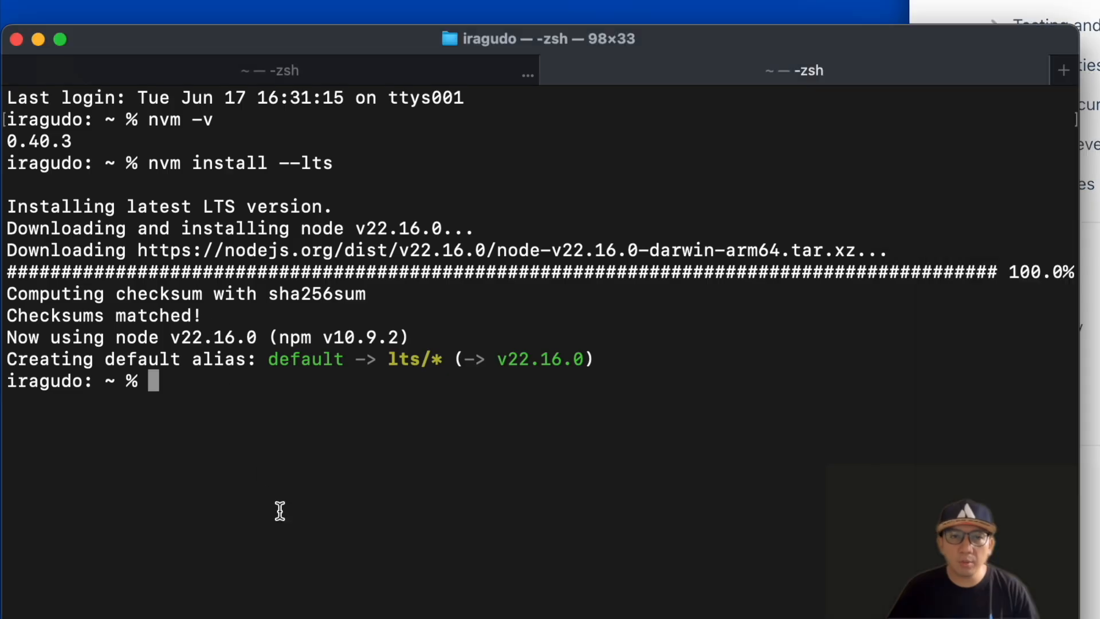
# Switch the shell to Node v22.16.0 with nvm use --lts and verify the active version
pyautogui.write('nvm use --lts')
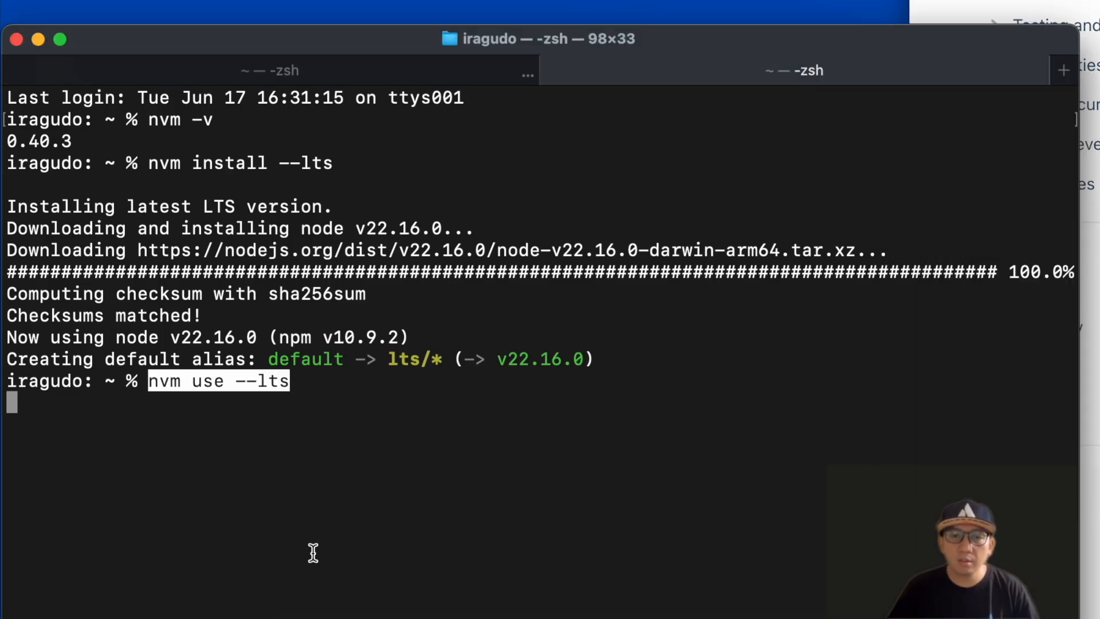
pyautogui.press('Return')
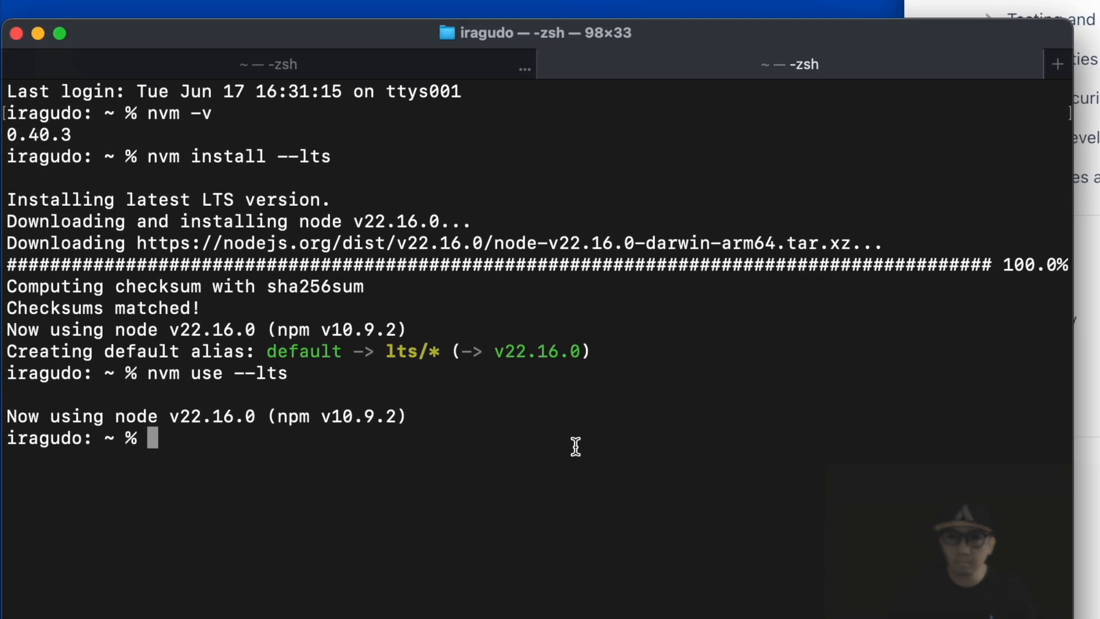
pyautogui.write('node --ver')
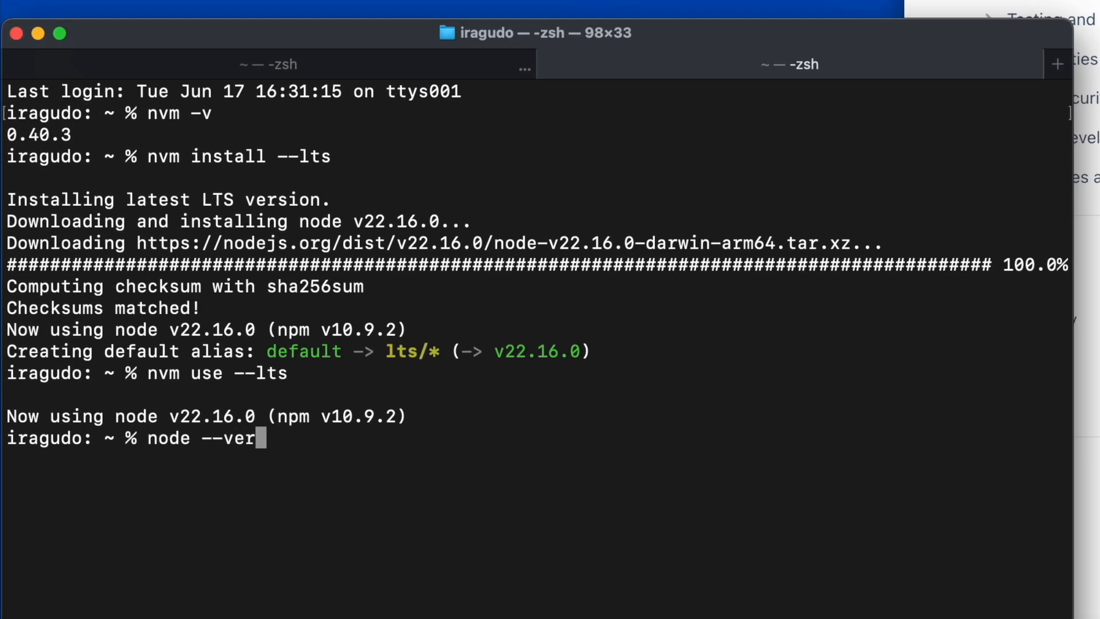
pyautogui.press('Return')
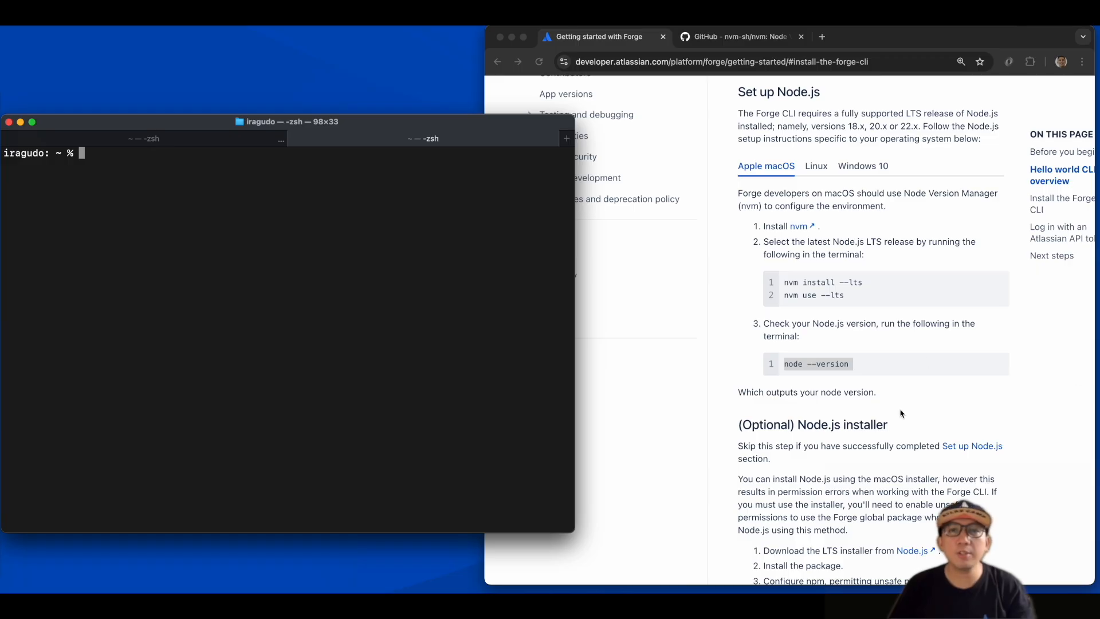
pyautogui.scroll(-3)
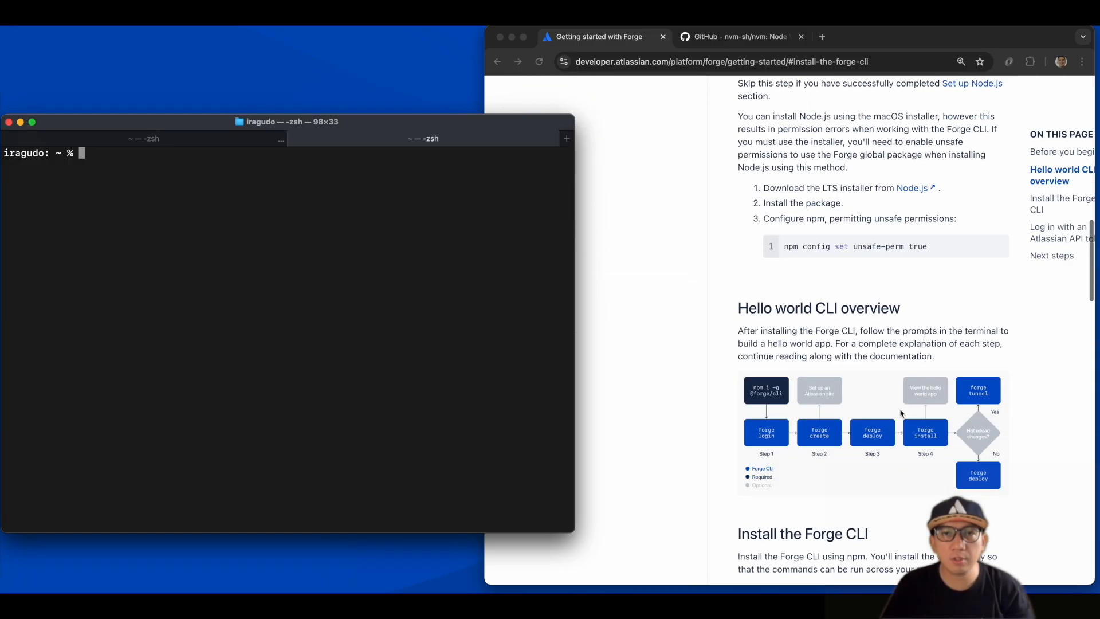
pyautogui.scroll(-3)
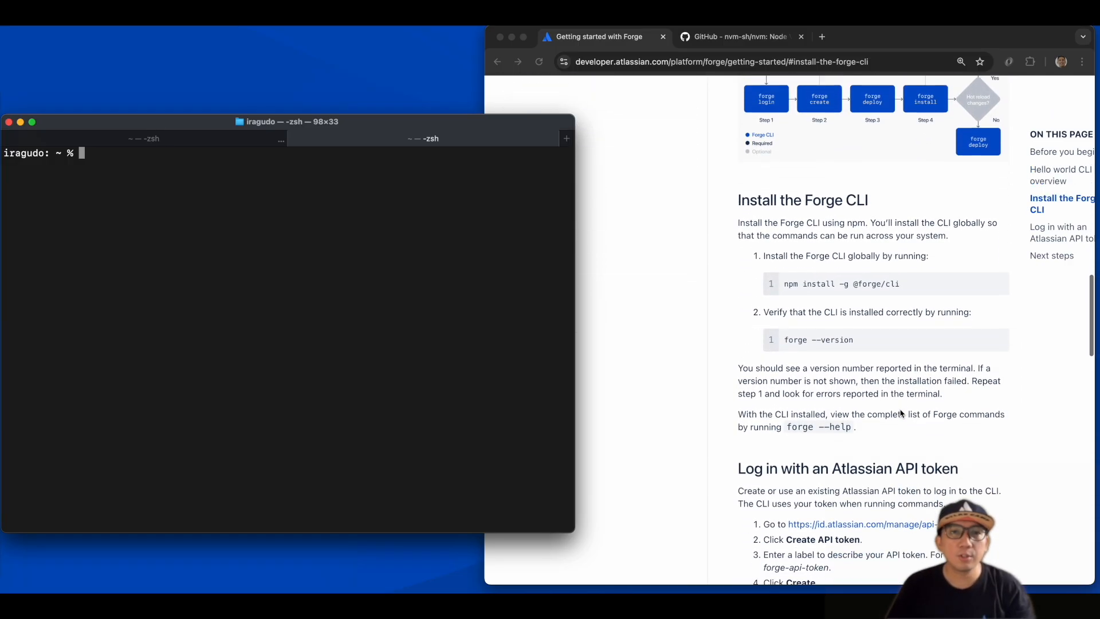
pyautogui.scroll(-3)
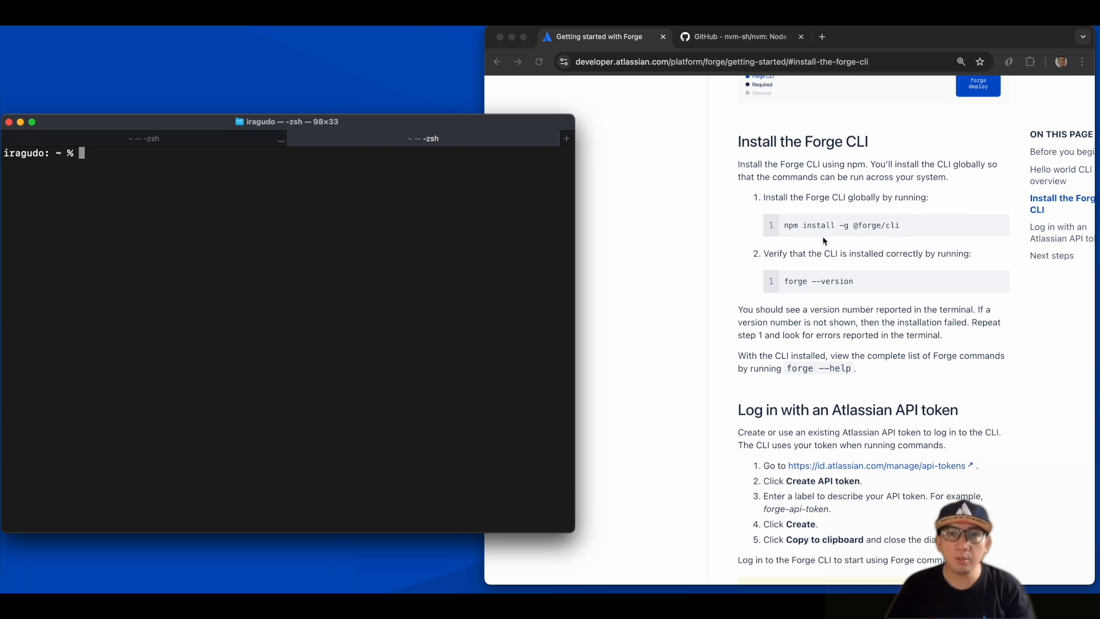
pyautogui.click(985, 223)
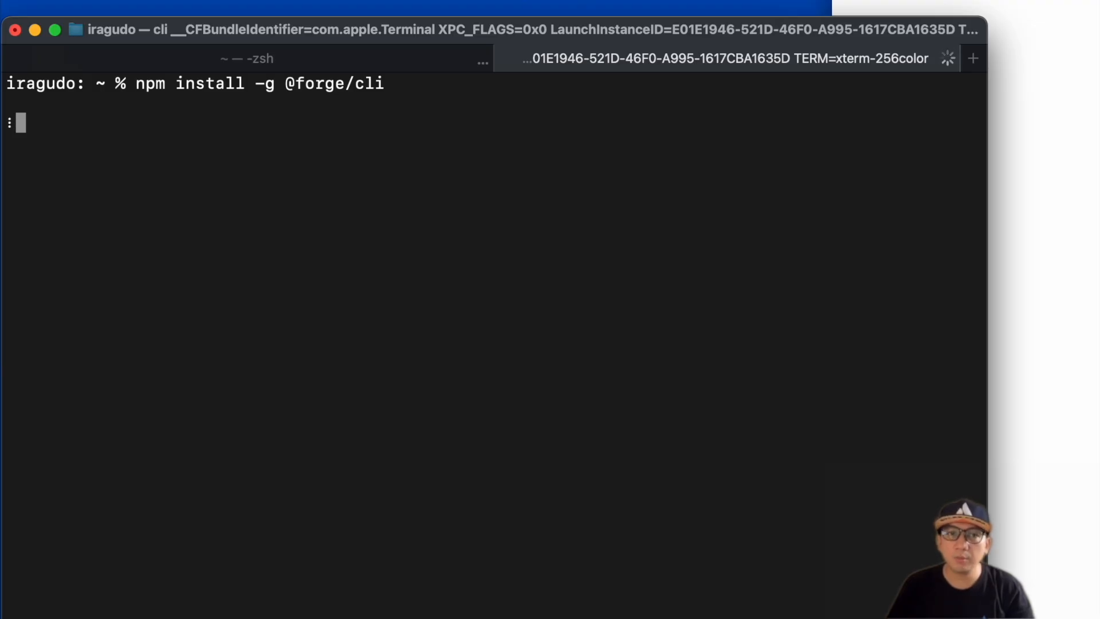
pyautogui.press('Return')
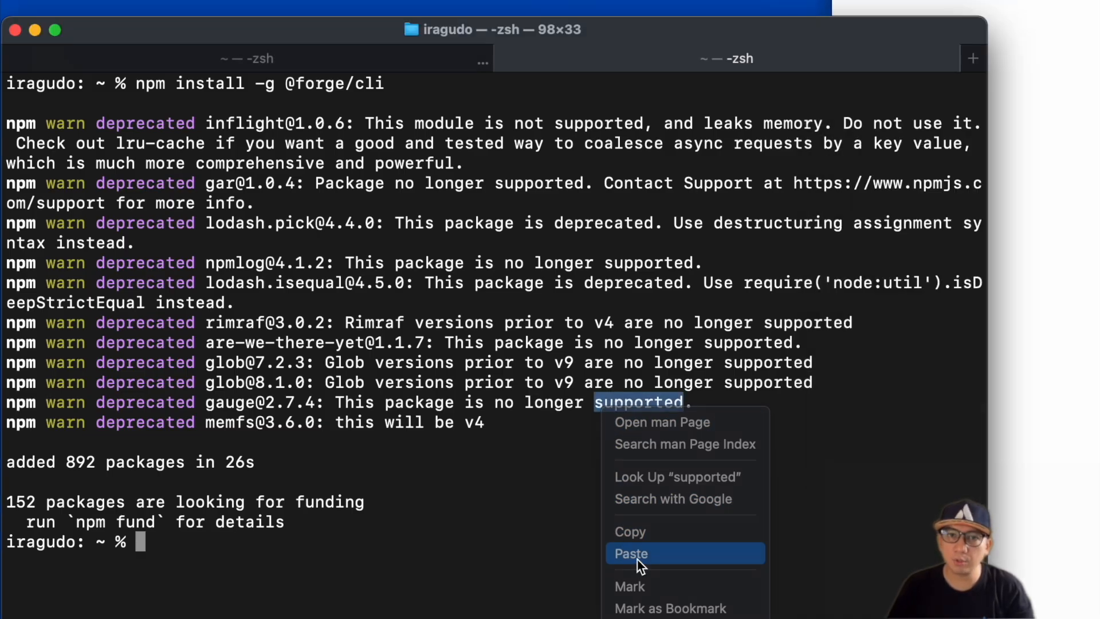
pyautogui.click(629, 553)
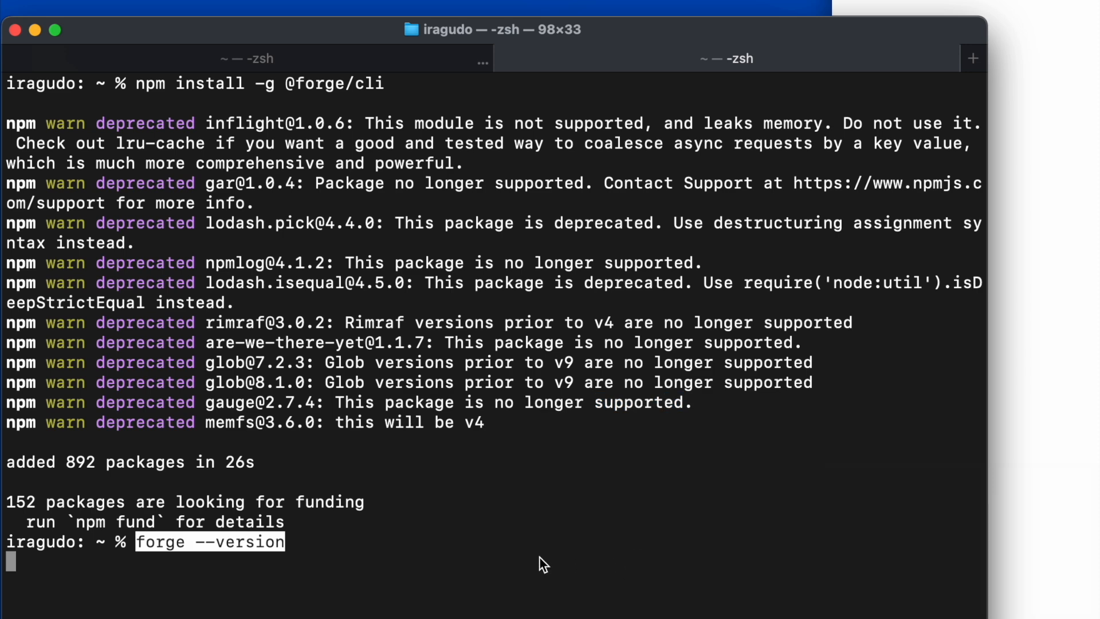
pyautogui.press('Return')
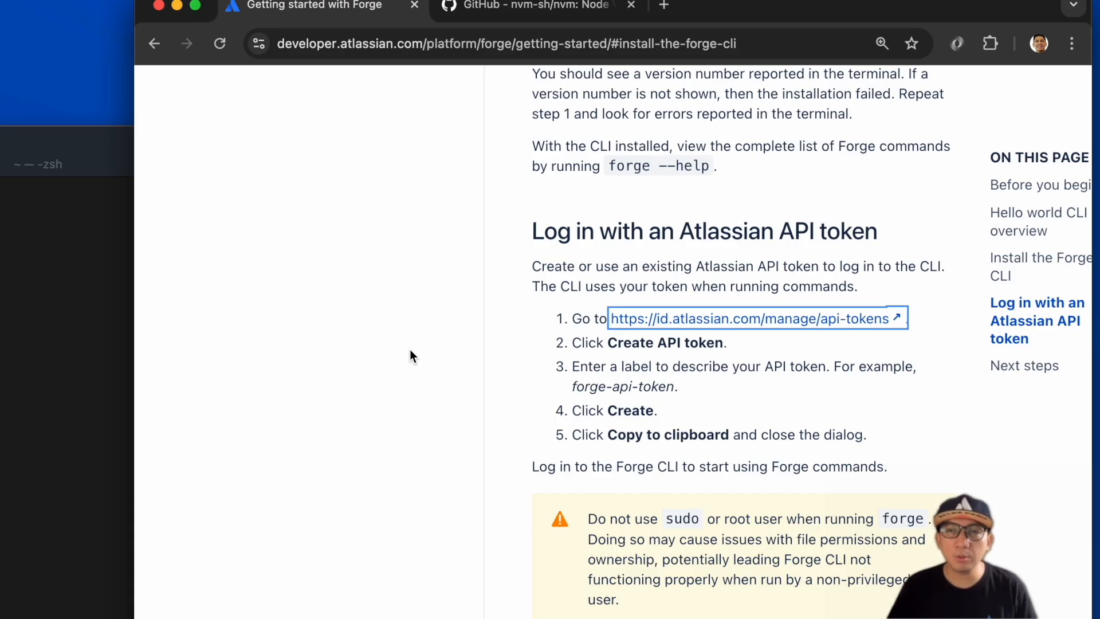
# Create an Atlassian API token named 'Ian Forge Token' and copy it to the clipboard
pyautogui.click(753, 318)
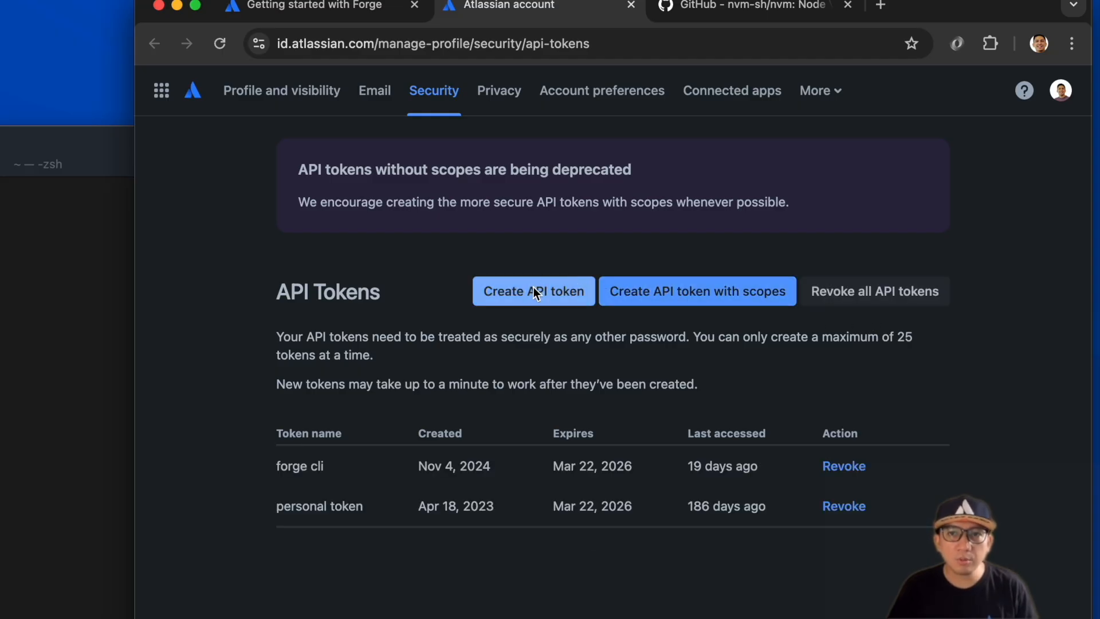
pyautogui.click(533, 291)
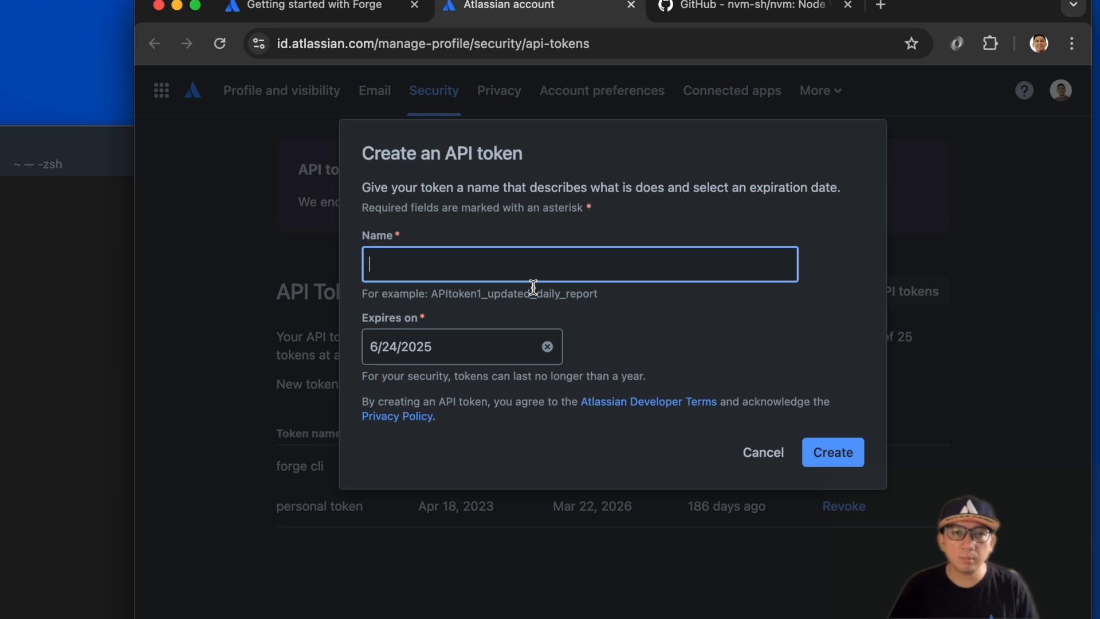
pyautogui.write('Ian Forge')
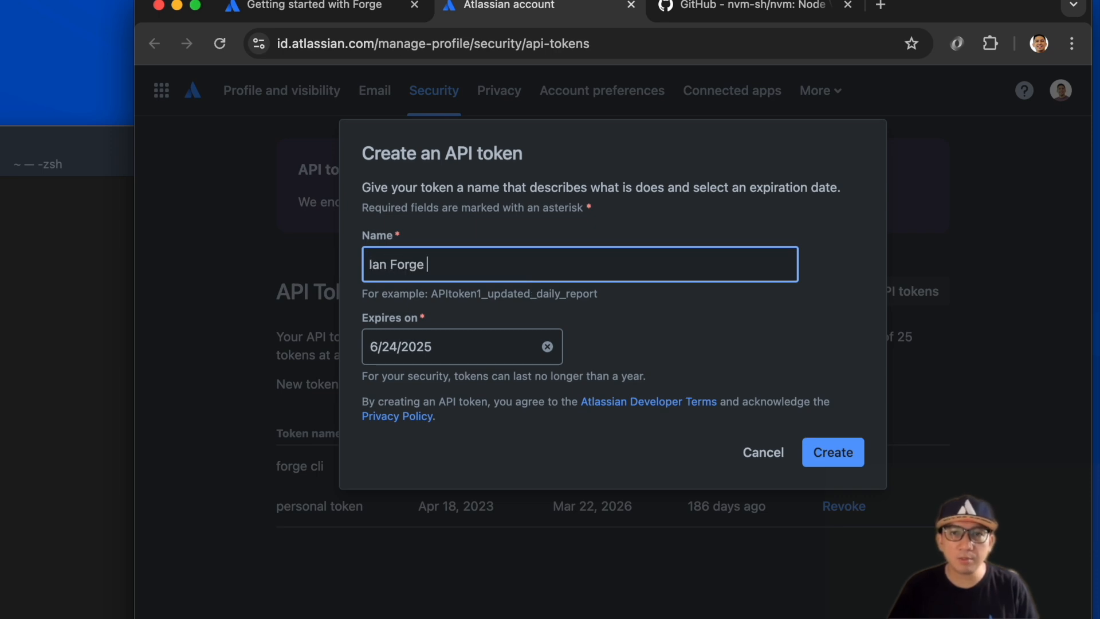
pyautogui.write('Token')
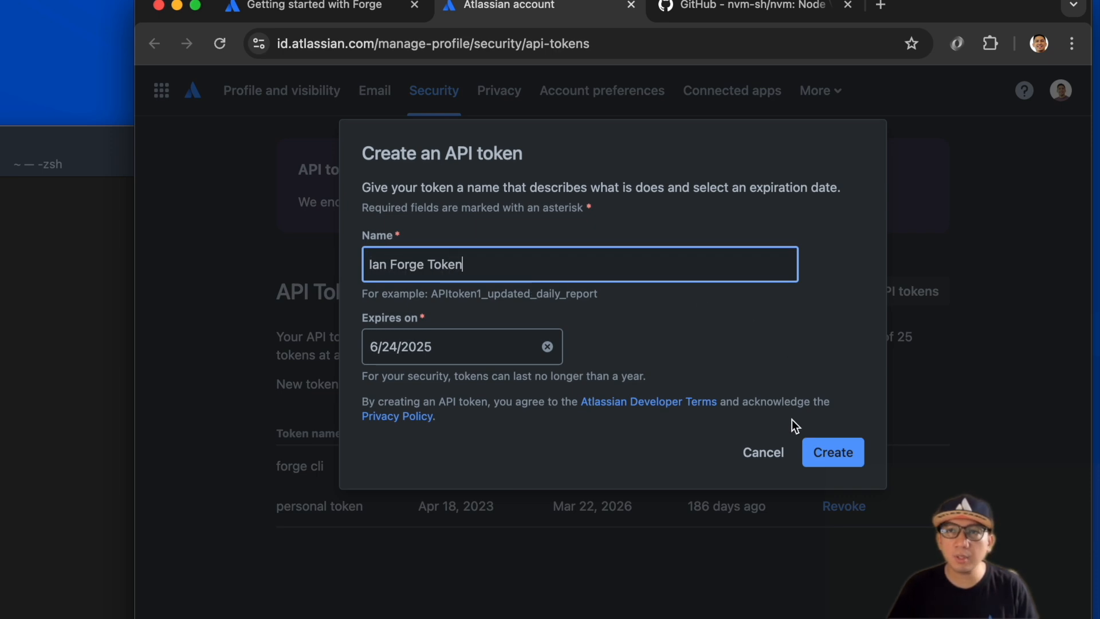
pyautogui.click(833, 452)
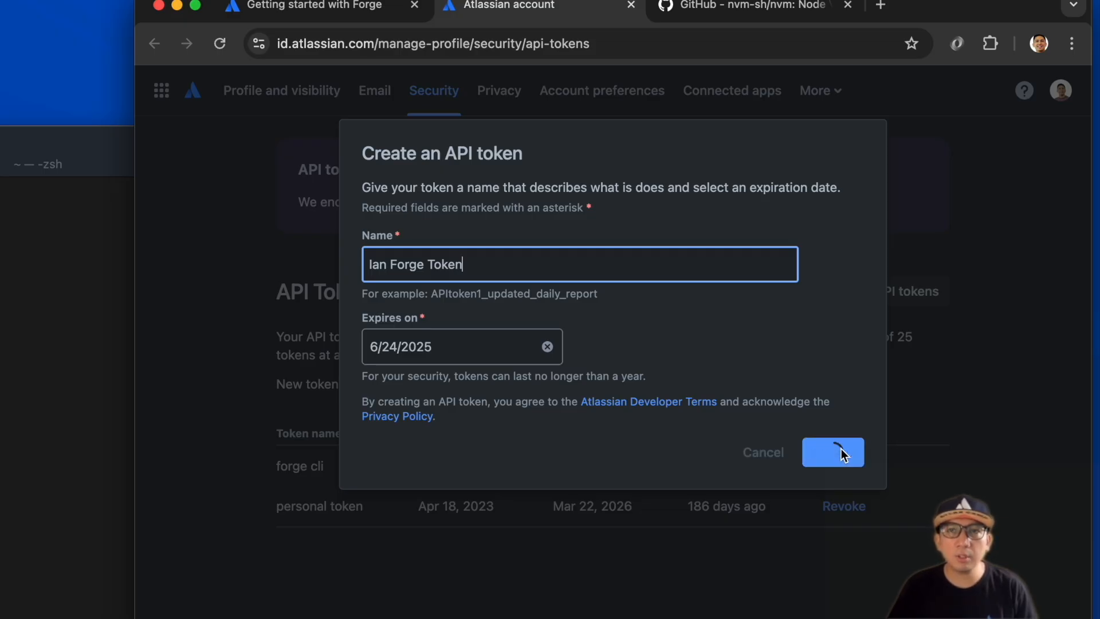
pyautogui.click(832, 452)
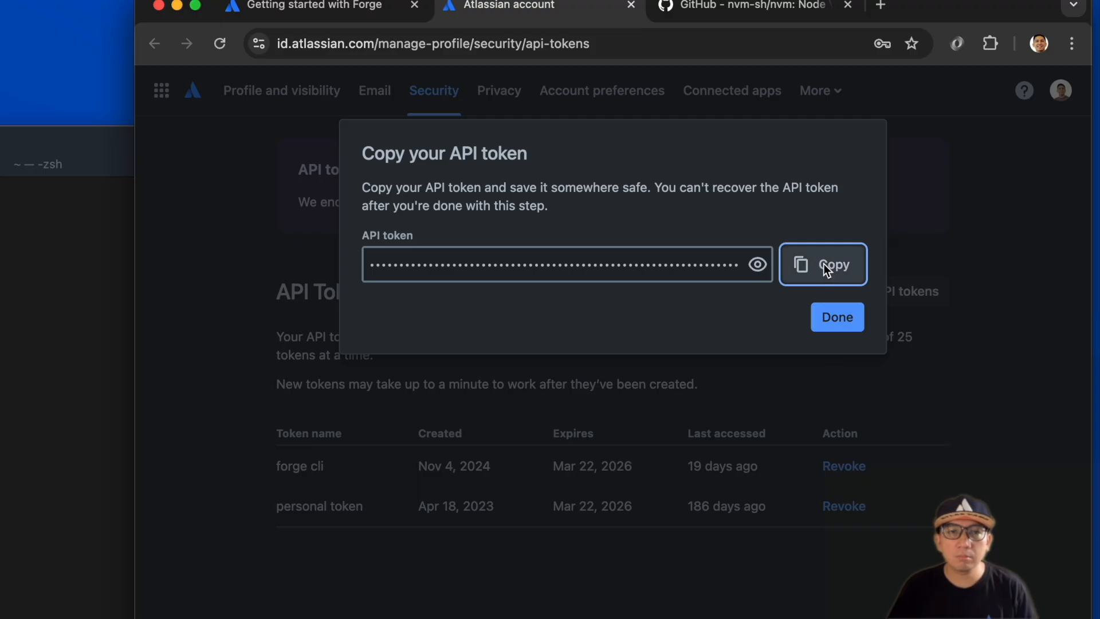
pyautogui.click(822, 265)
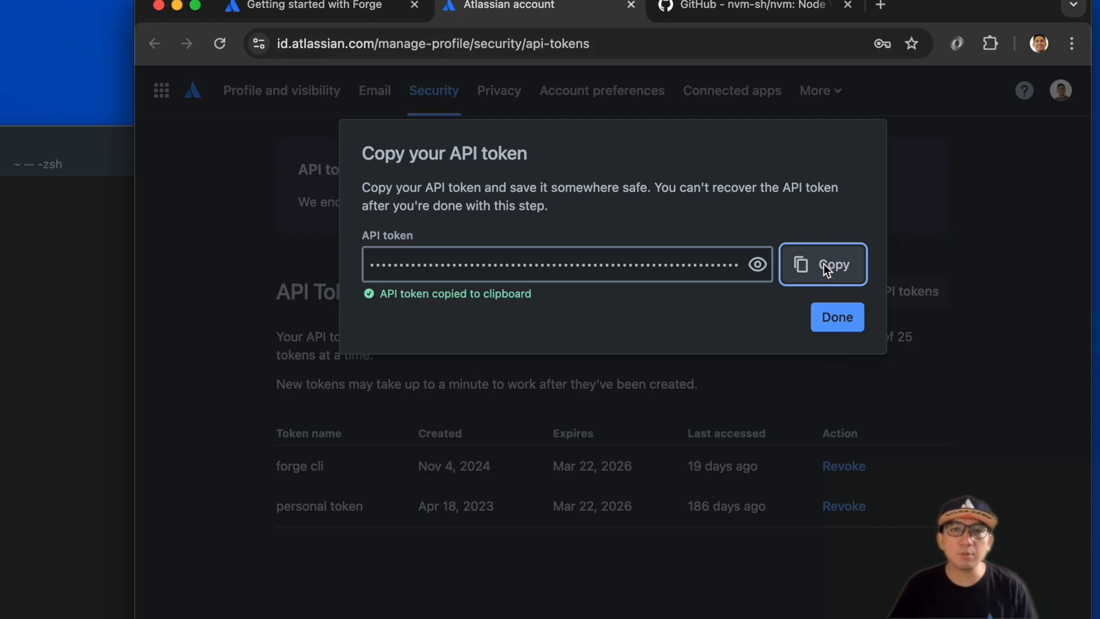
pyautogui.click(312, 5)
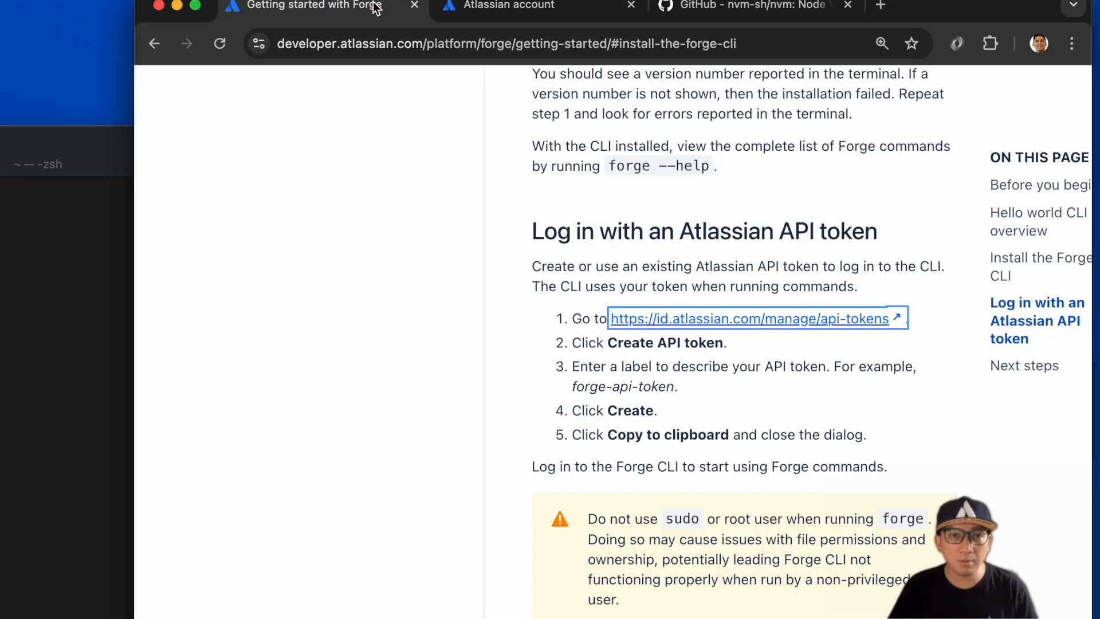
pyautogui.moveTo(587, 376)
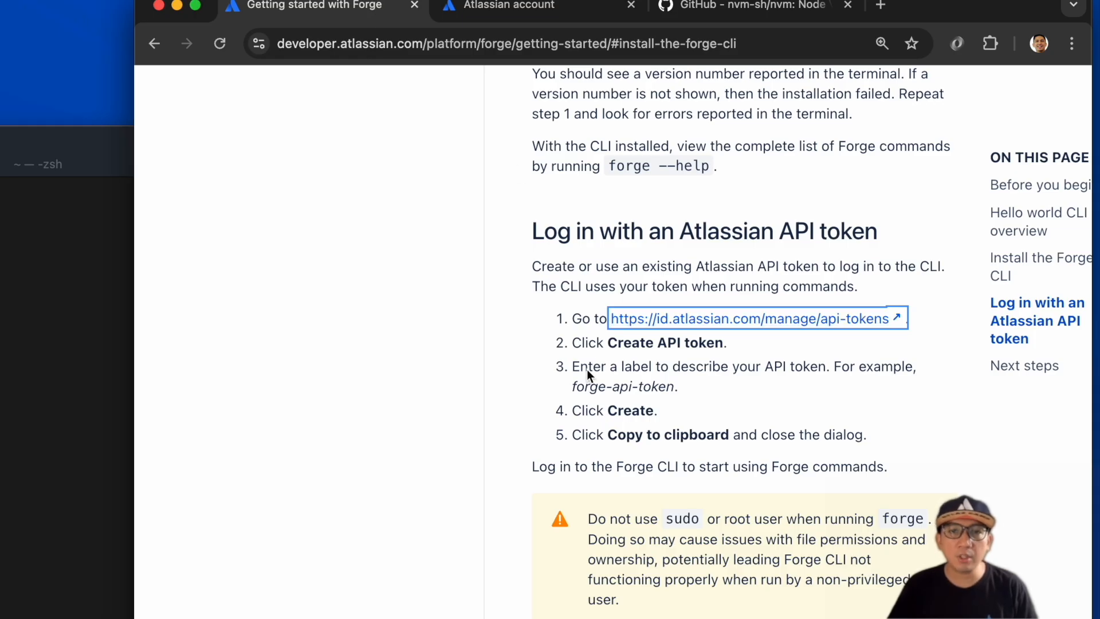
# Start forge login and submit the Atlassian account email address
pyautogui.scroll(-3)
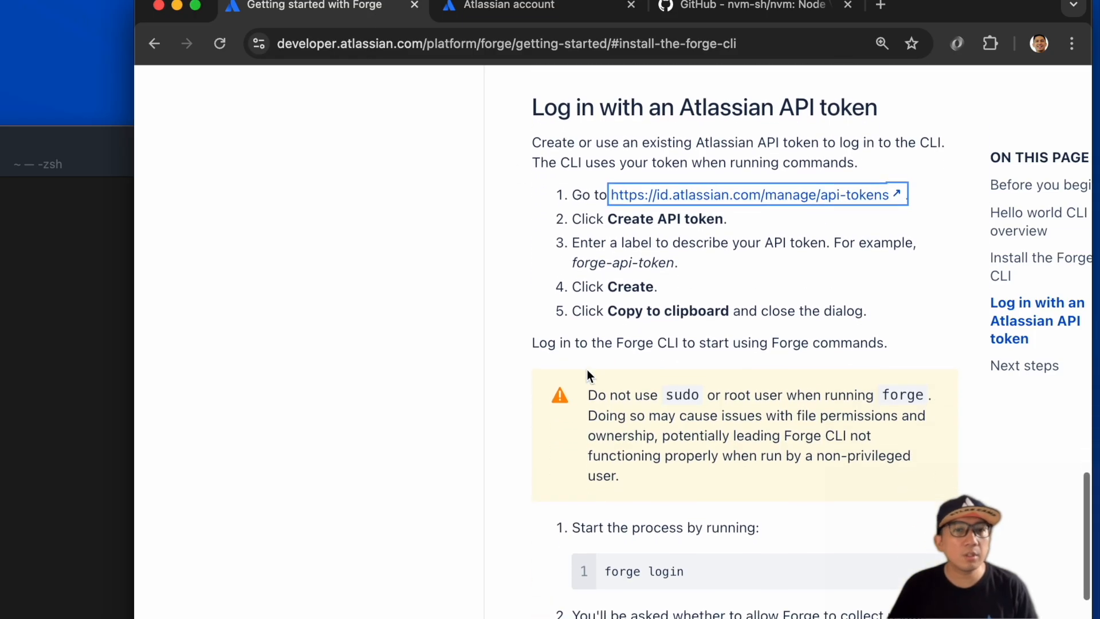
pyautogui.scroll(-3)
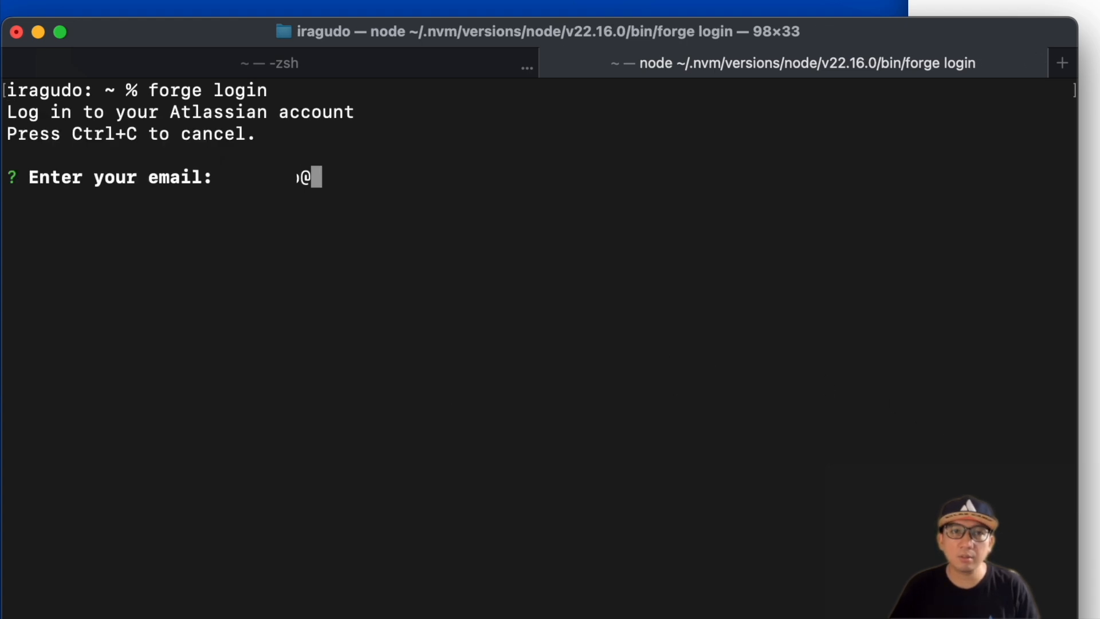
pyautogui.write('atlassian.com')
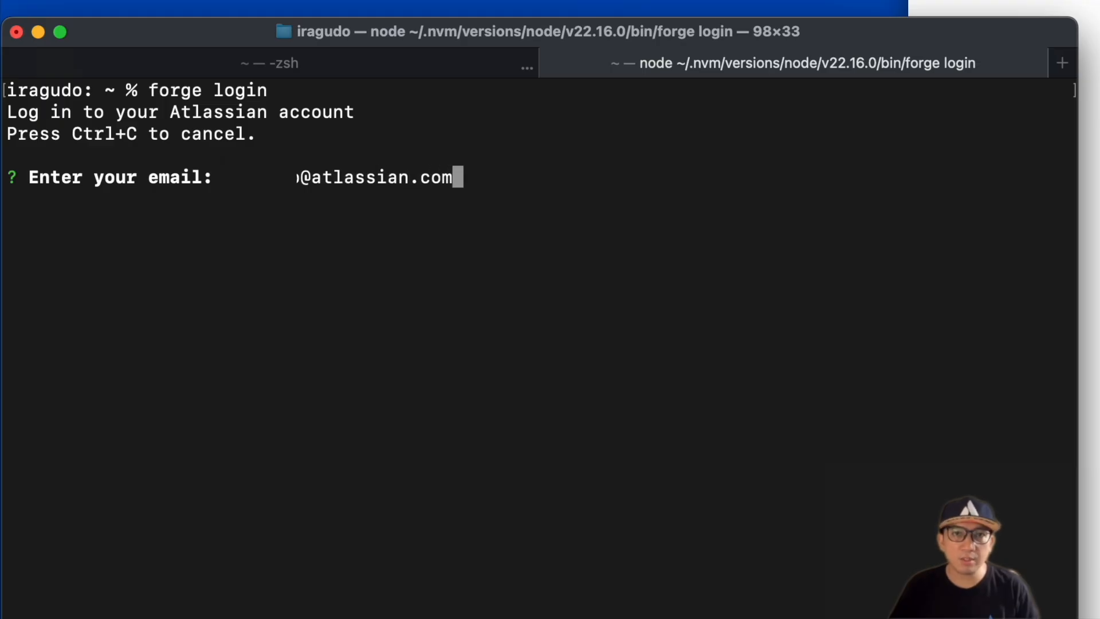
pyautogui.press('Return')
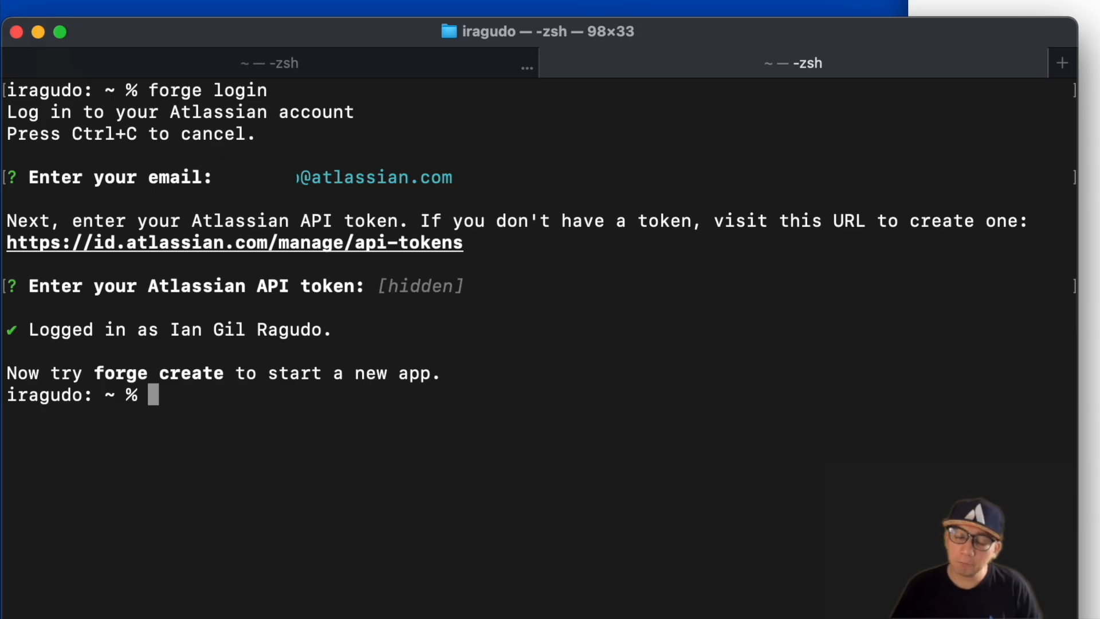
pyautogui.moveTo(585, 401)
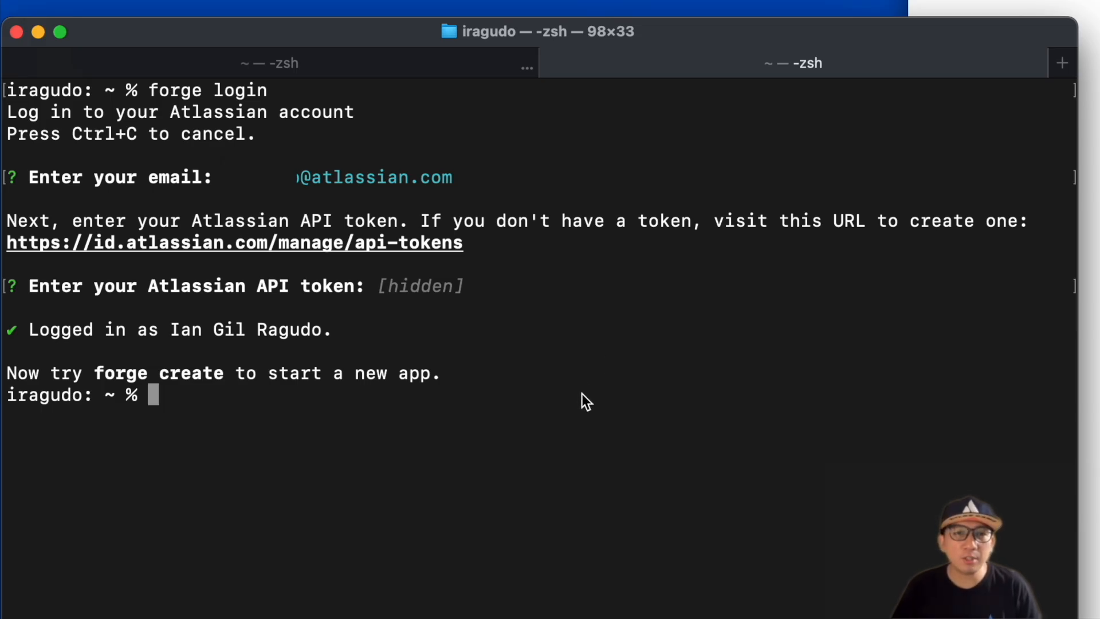